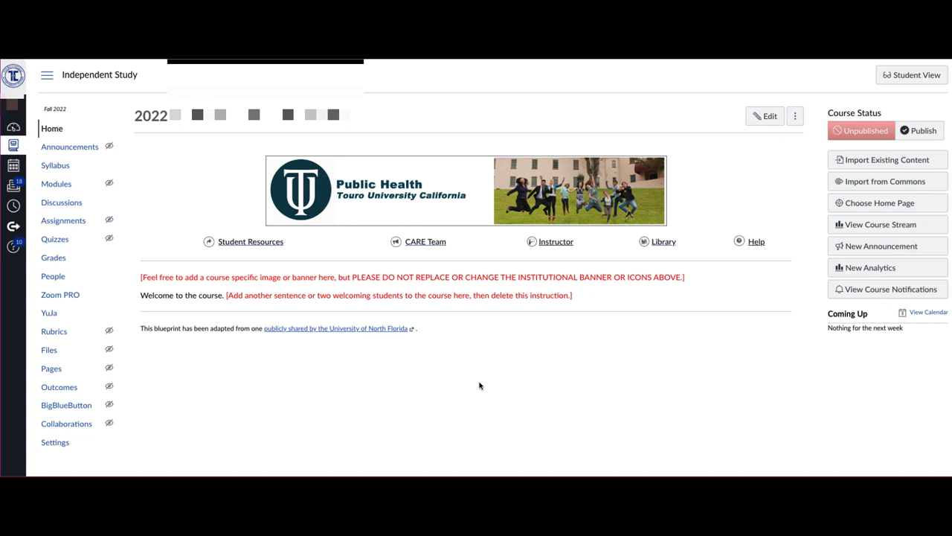
mouse_move(183, 362)
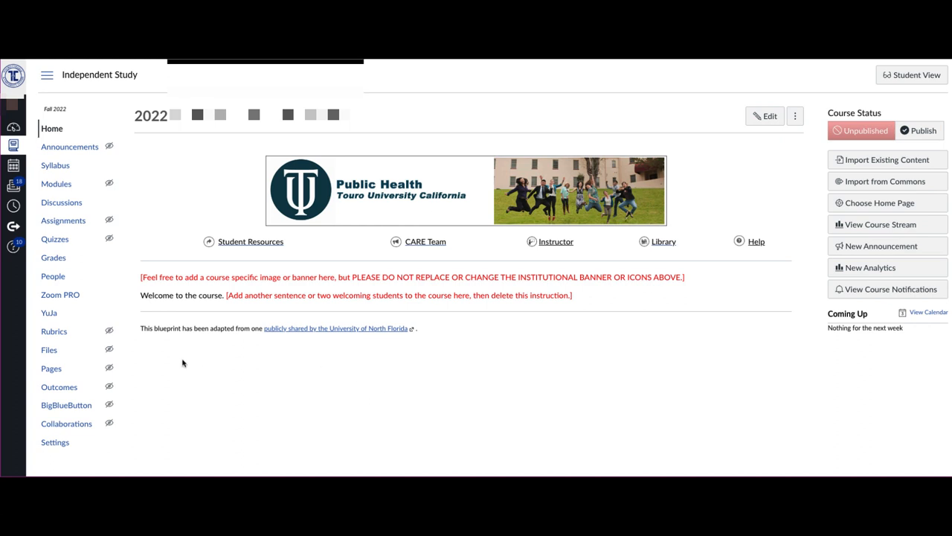
mouse_move(53, 276)
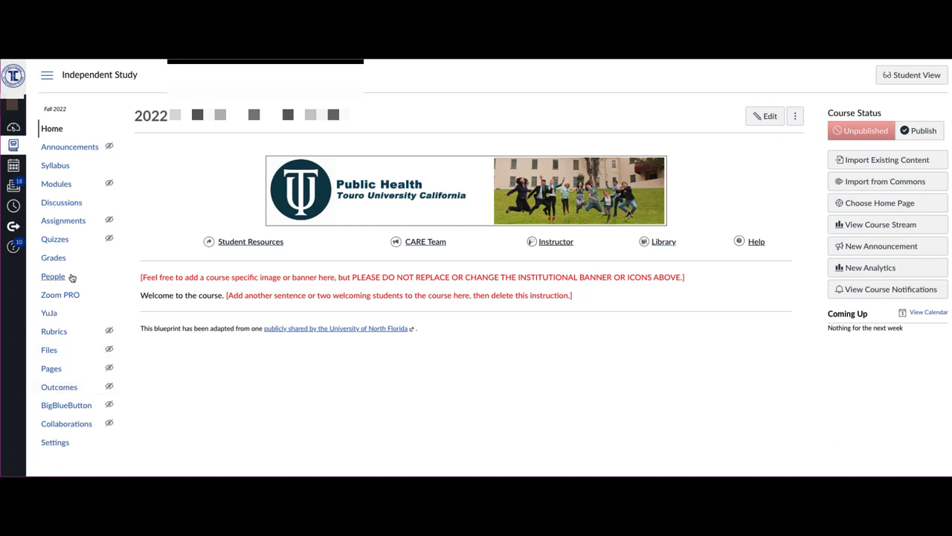
mouse_move(65, 291)
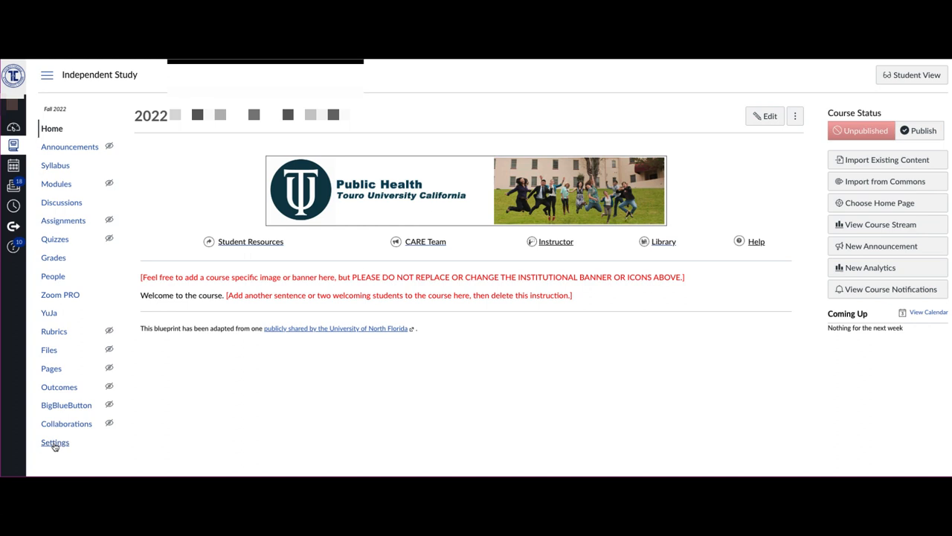
Step: Open the Independent Study course's Settings page
left_click(55, 442)
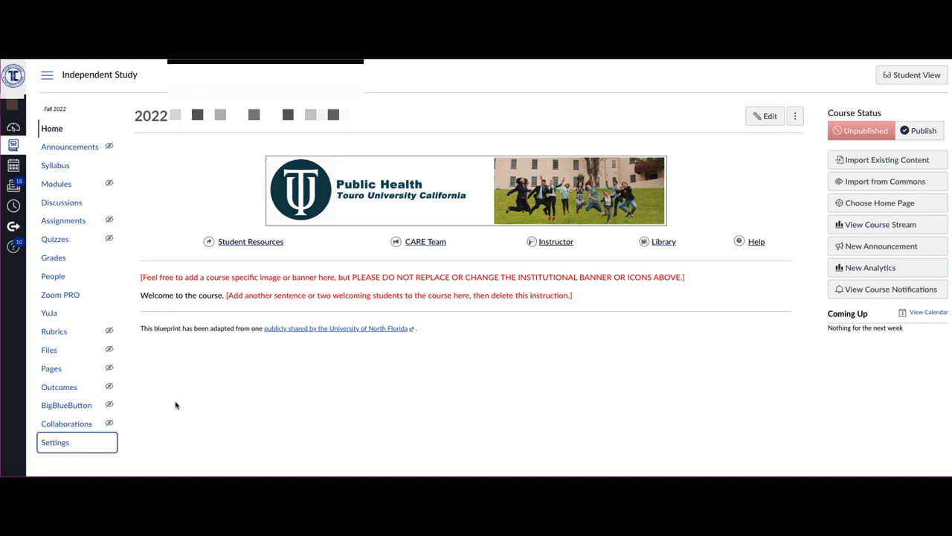
Step: On the Navigation tab, move Badges from the hidden items into the visible course menu
left_click(55, 442)
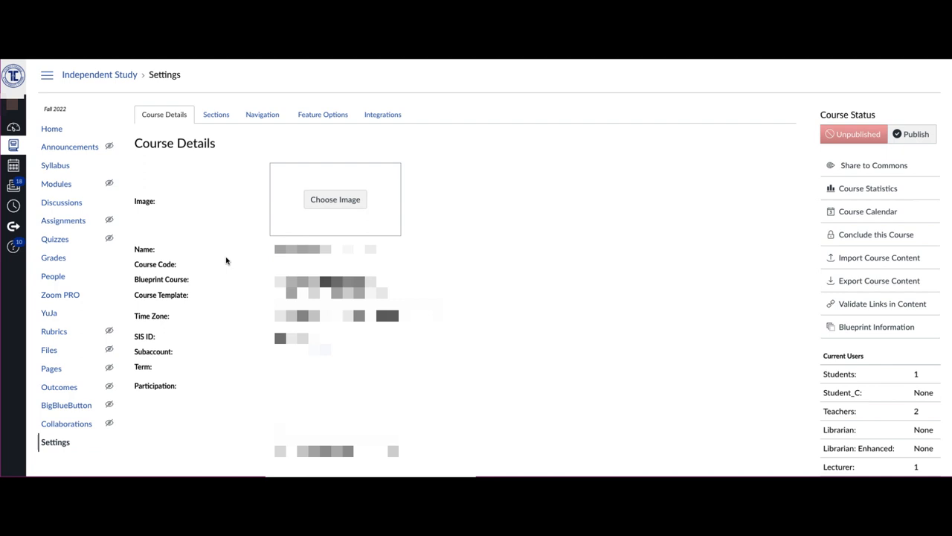
mouse_move(262, 114)
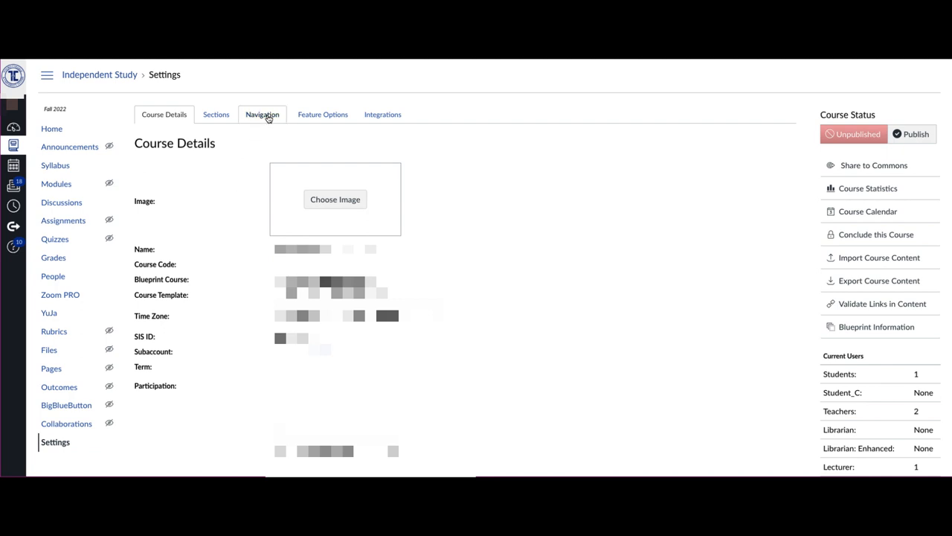
left_click(262, 114)
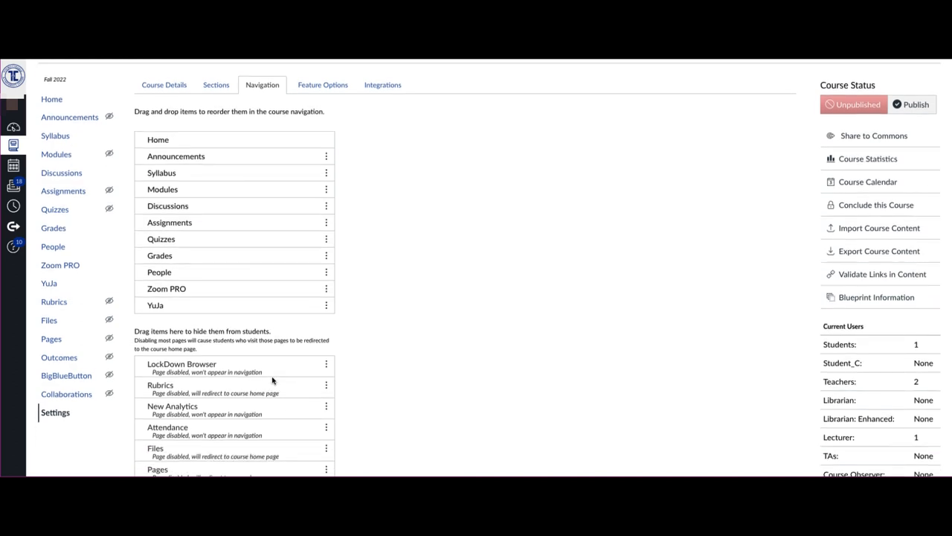
scroll("down", 3)
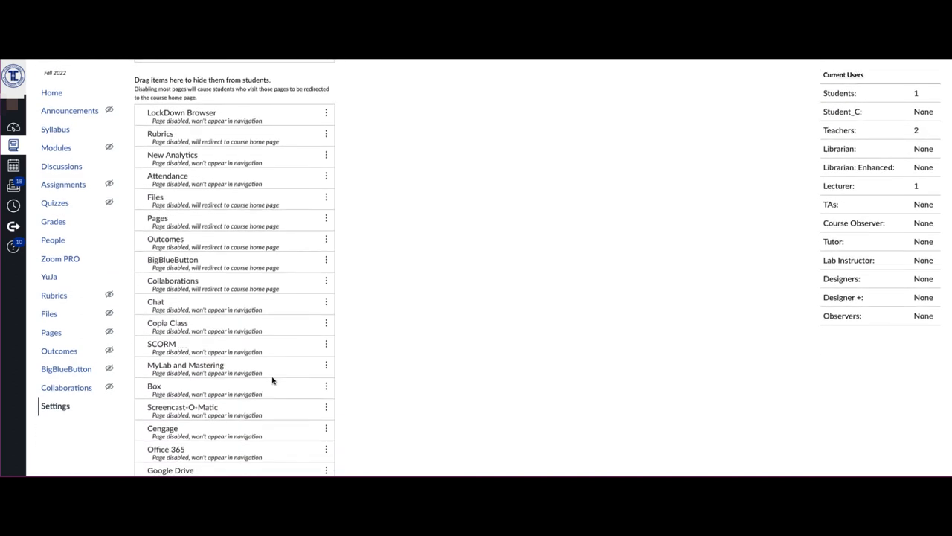
scroll("down", 3)
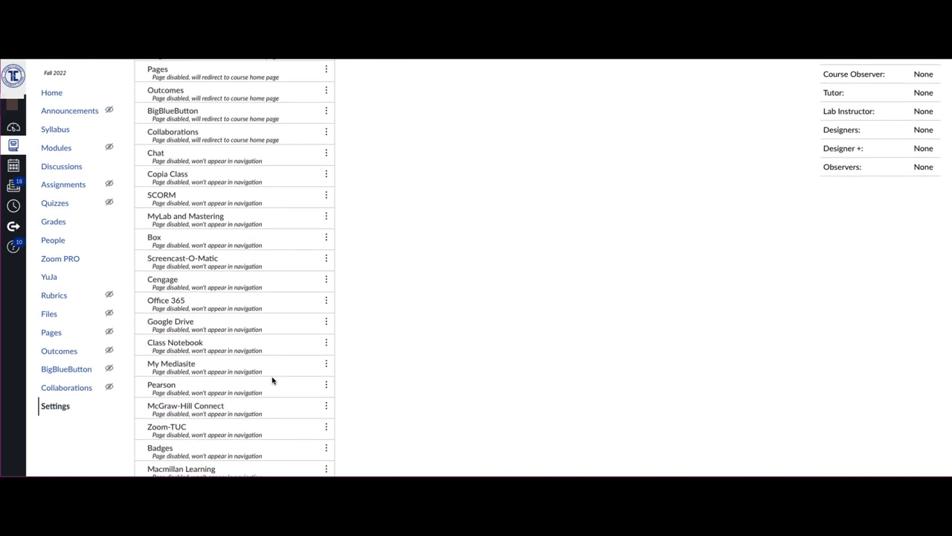
scroll("down", 3)
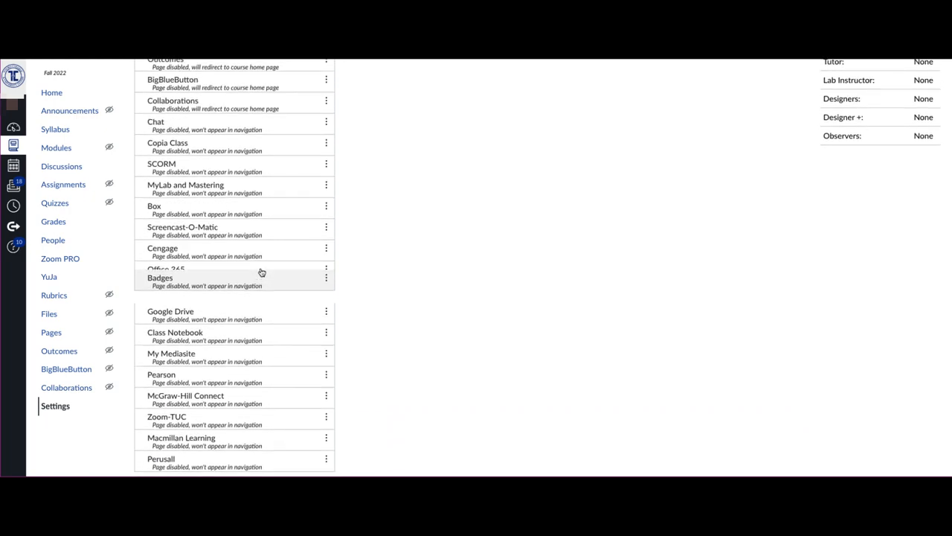
scroll("up", 3)
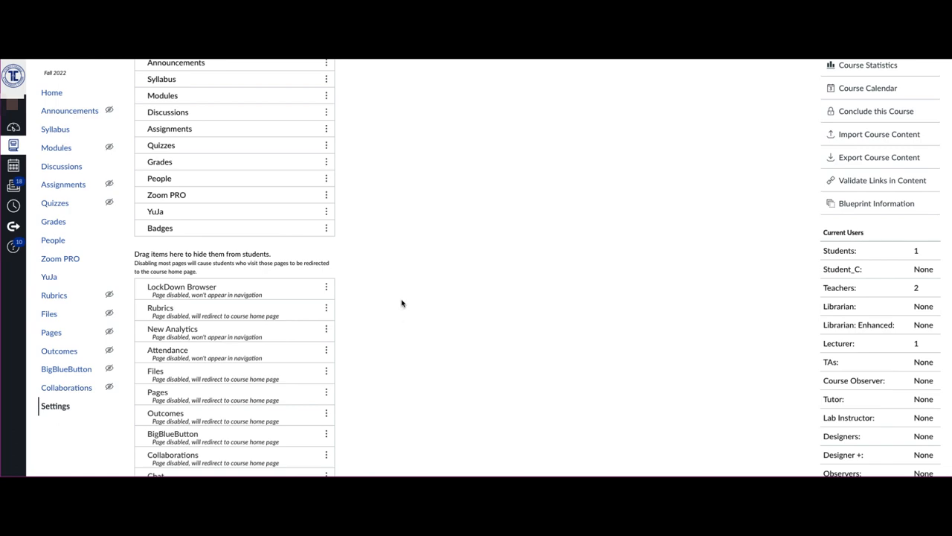
scroll("down", 3)
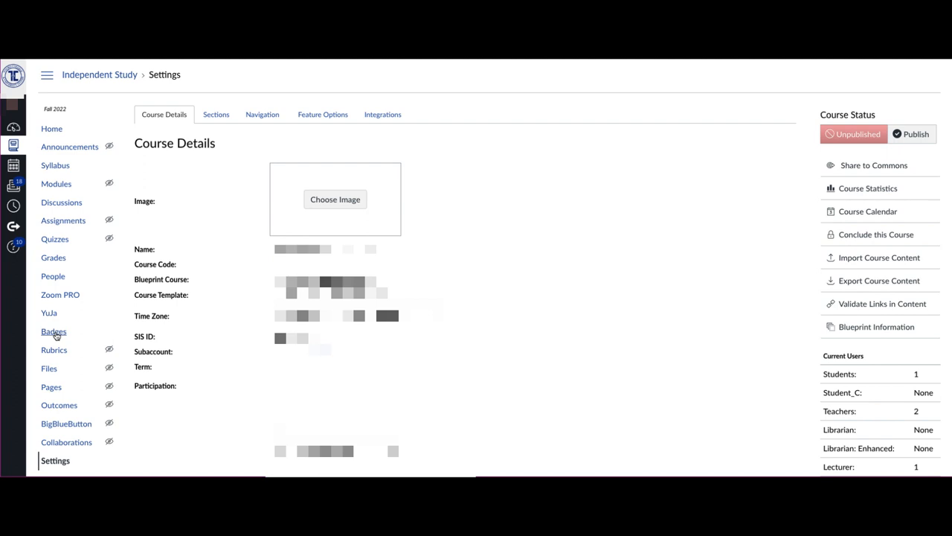
Step: Open Badges, accept the Badgr for Canvas terms, and authorize Badgr.io access
left_click(53, 331)
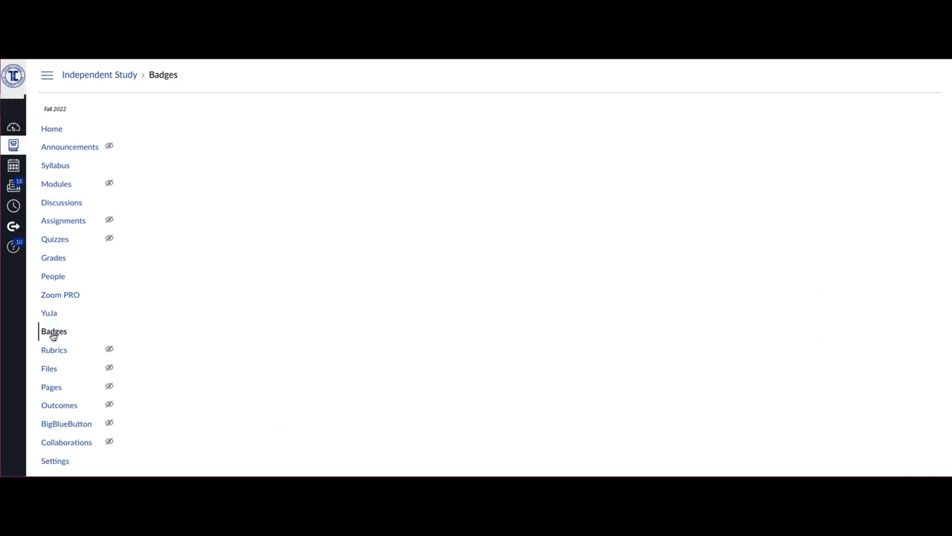
left_click(53, 331)
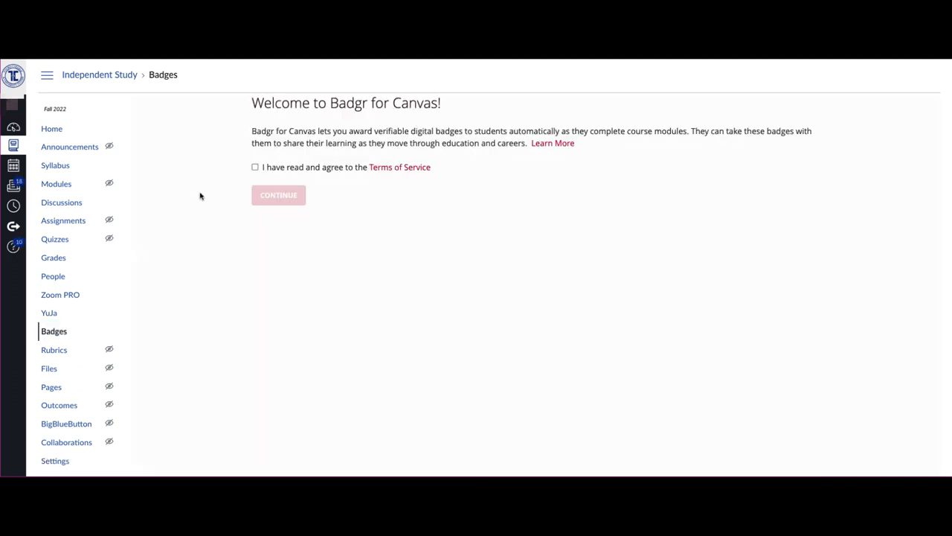
left_click(255, 167)
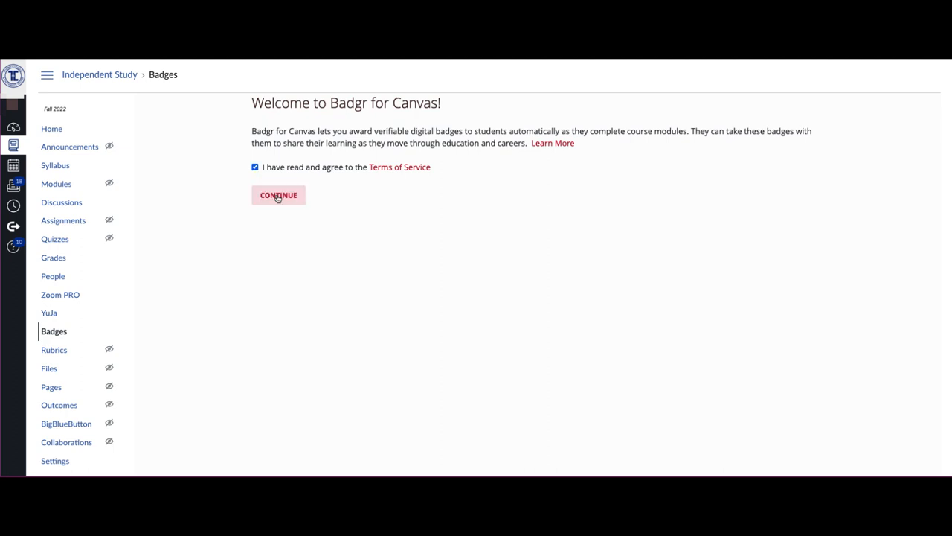
left_click(278, 195)
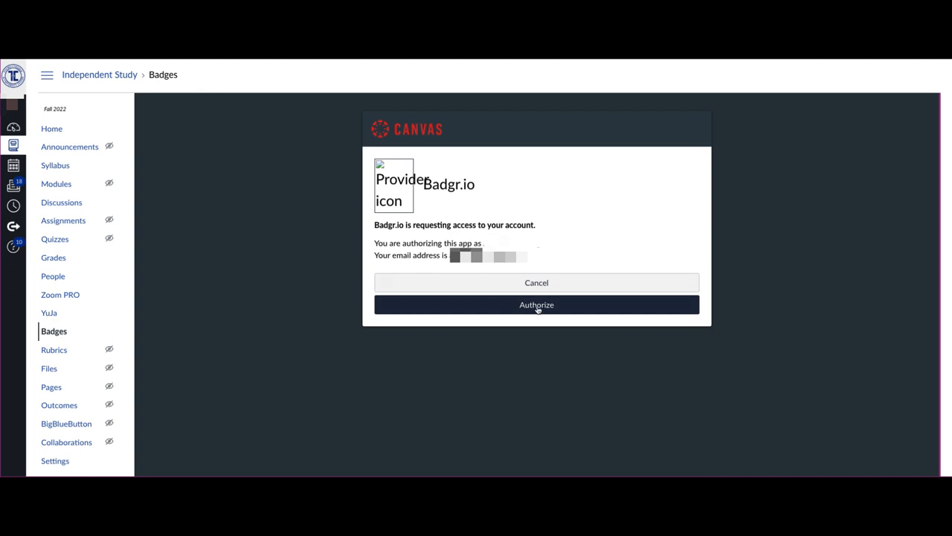
left_click(536, 305)
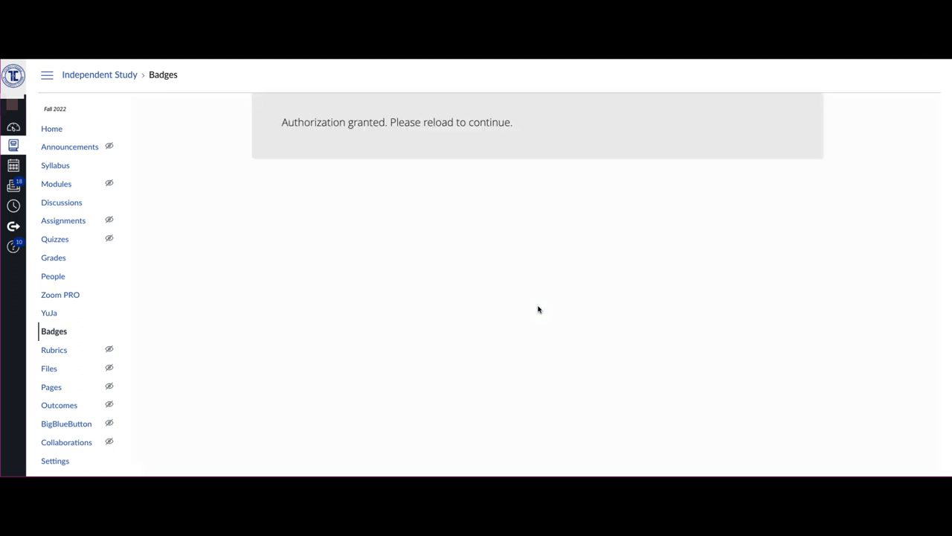
mouse_move(513, 268)
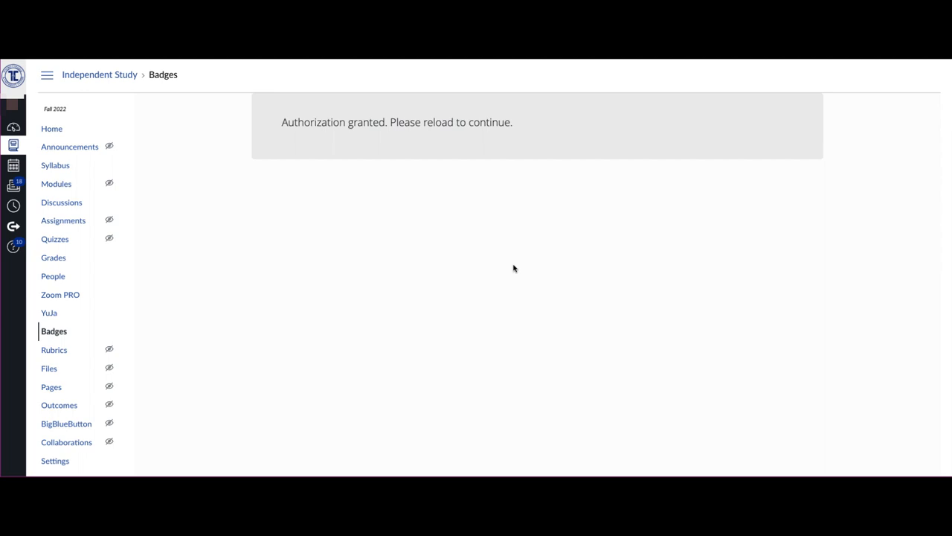
mouse_move(342, 193)
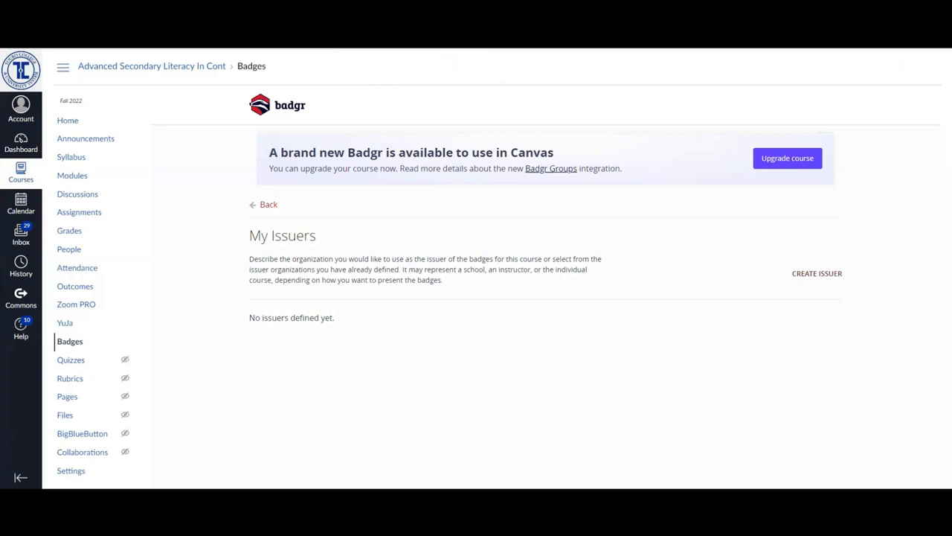
mouse_move(692, 322)
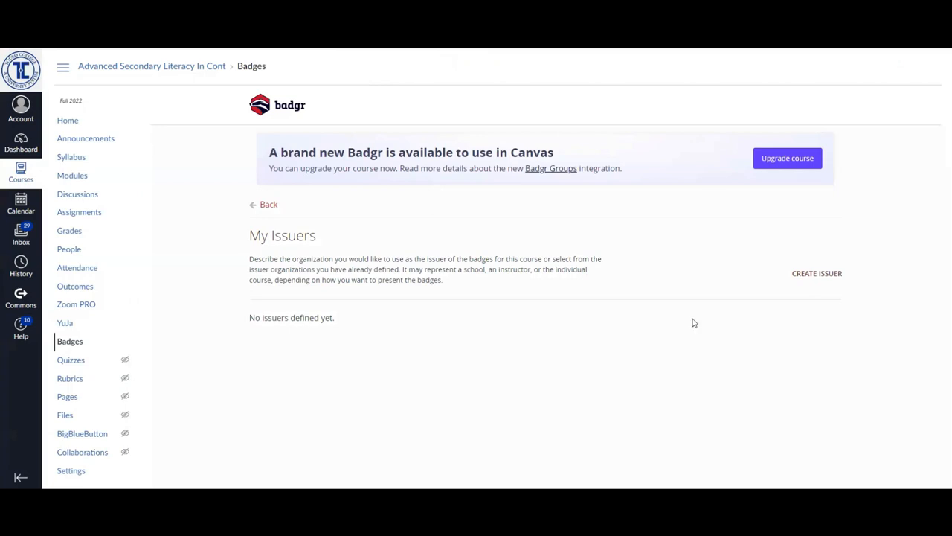
Step: Start a new Badgr issuer draft for SUBJ-101
left_click(817, 273)
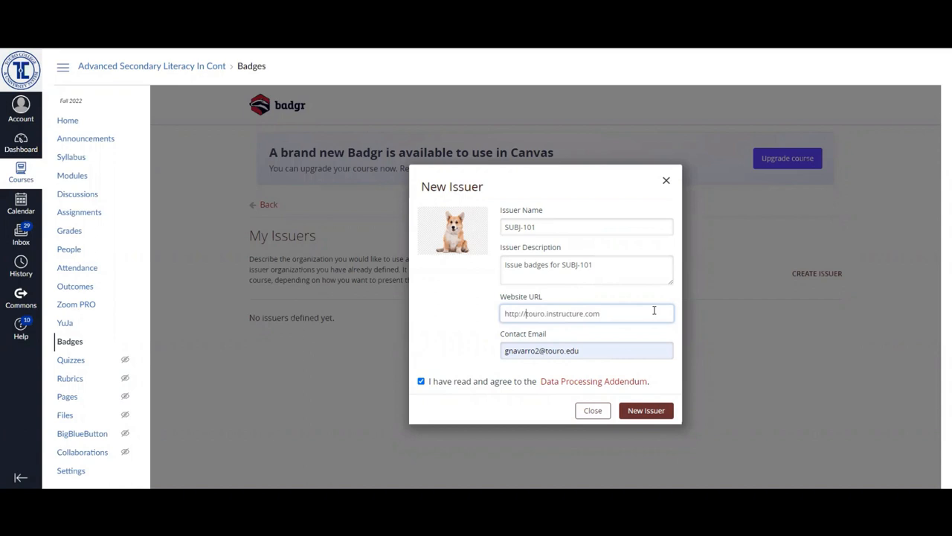
mouse_move(776, 261)
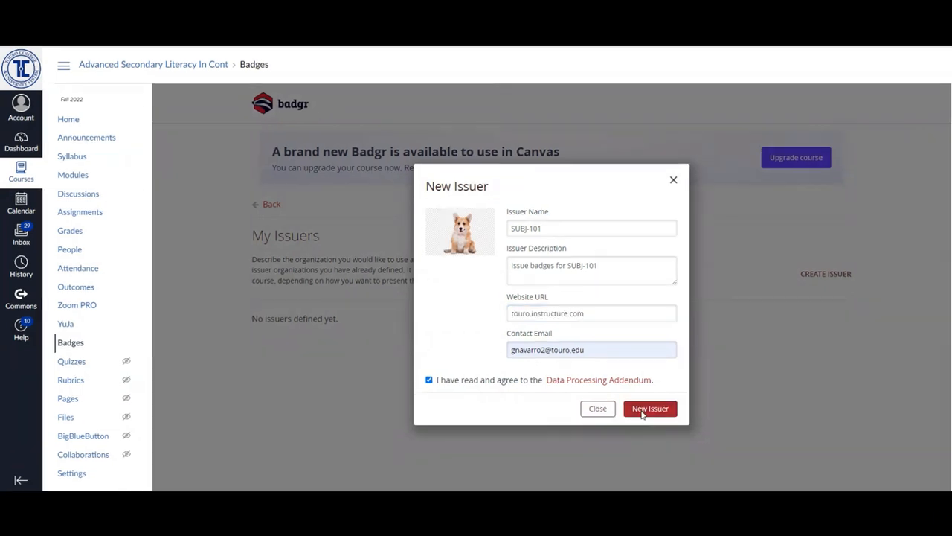
Step: Create the SUBJ-101 issuer, dismiss the confirmation, and select it as the course issuer
left_click(649, 408)
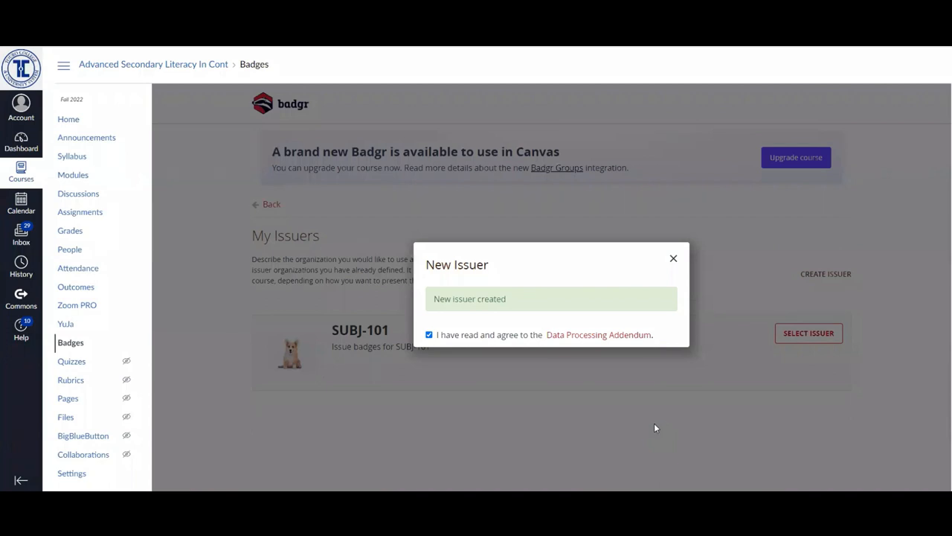
mouse_move(673, 261)
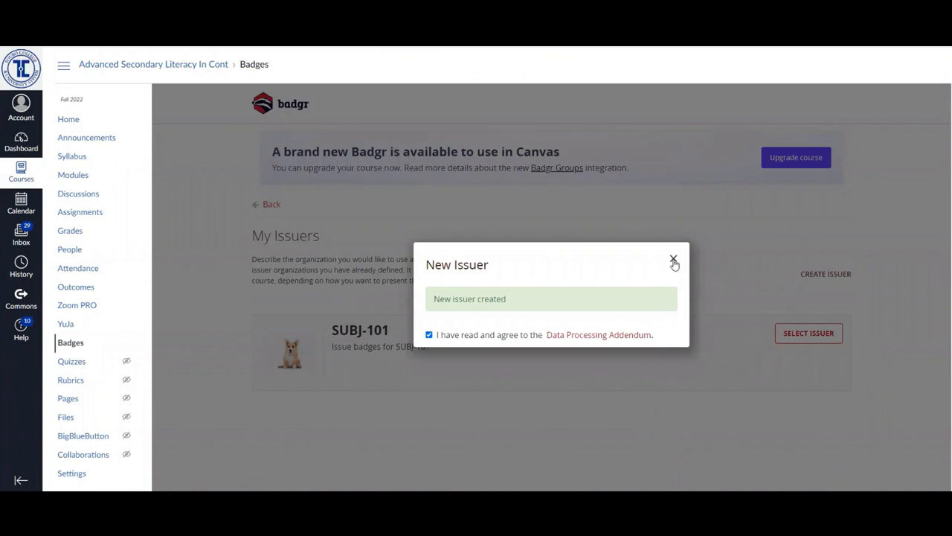
left_click(673, 261)
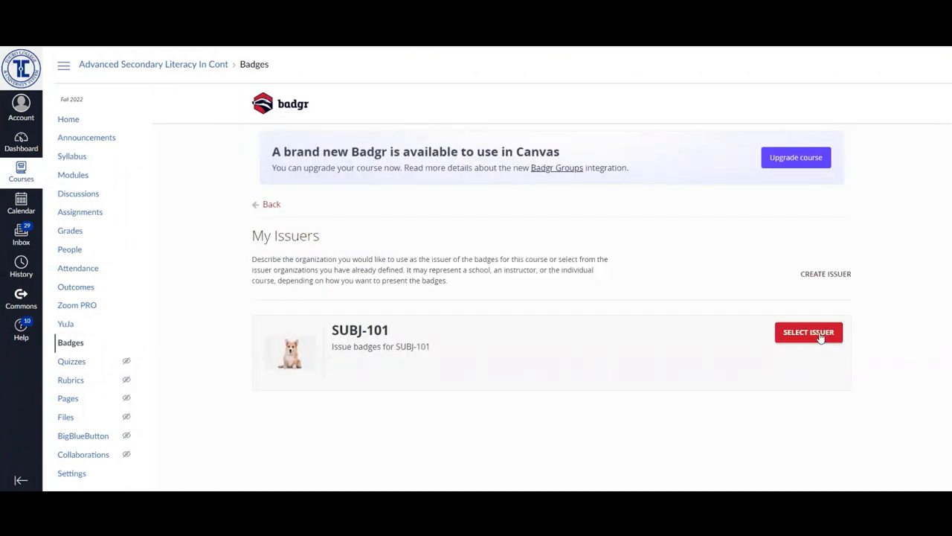
left_click(808, 332)
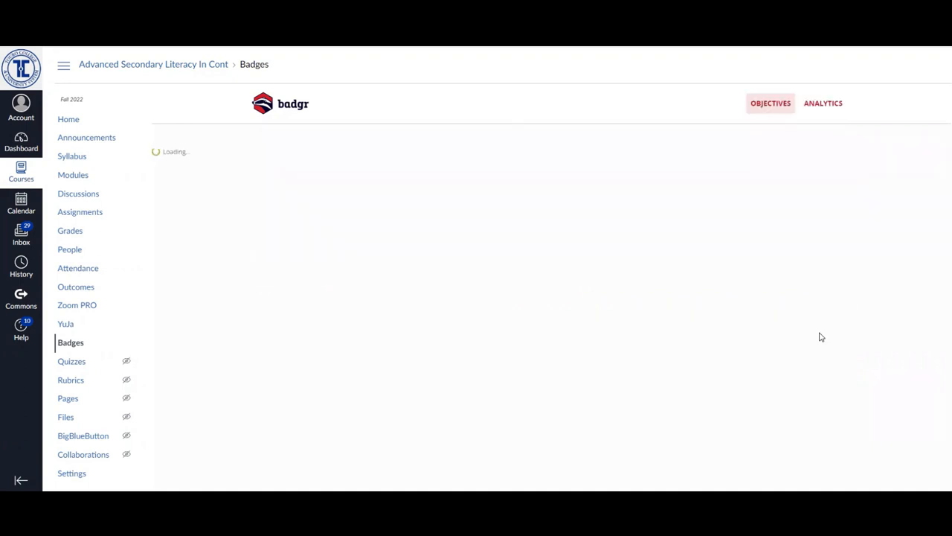